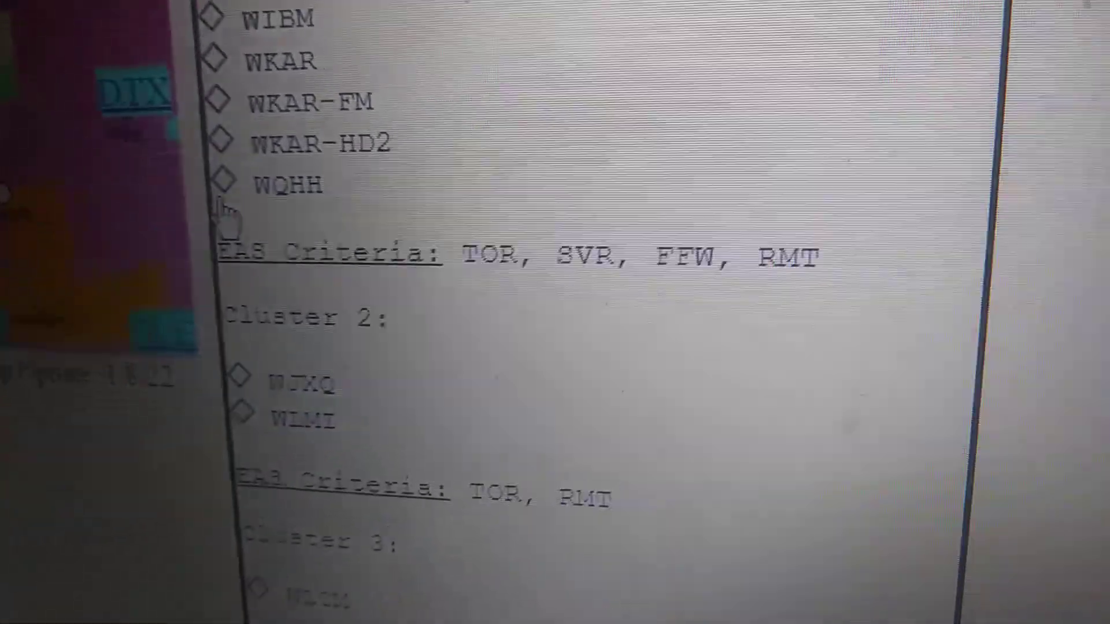
{"action": "scroll", "scroll_direction": "down", "scroll_amount": 3}
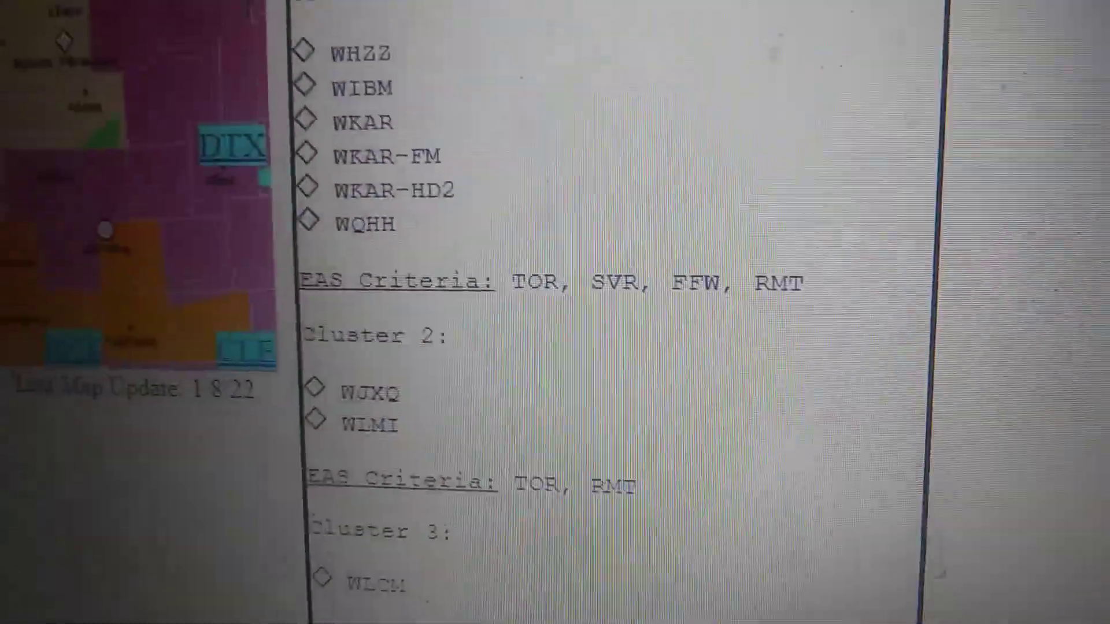
{"action": "scroll", "scroll_direction": "down", "scroll_amount": 3}
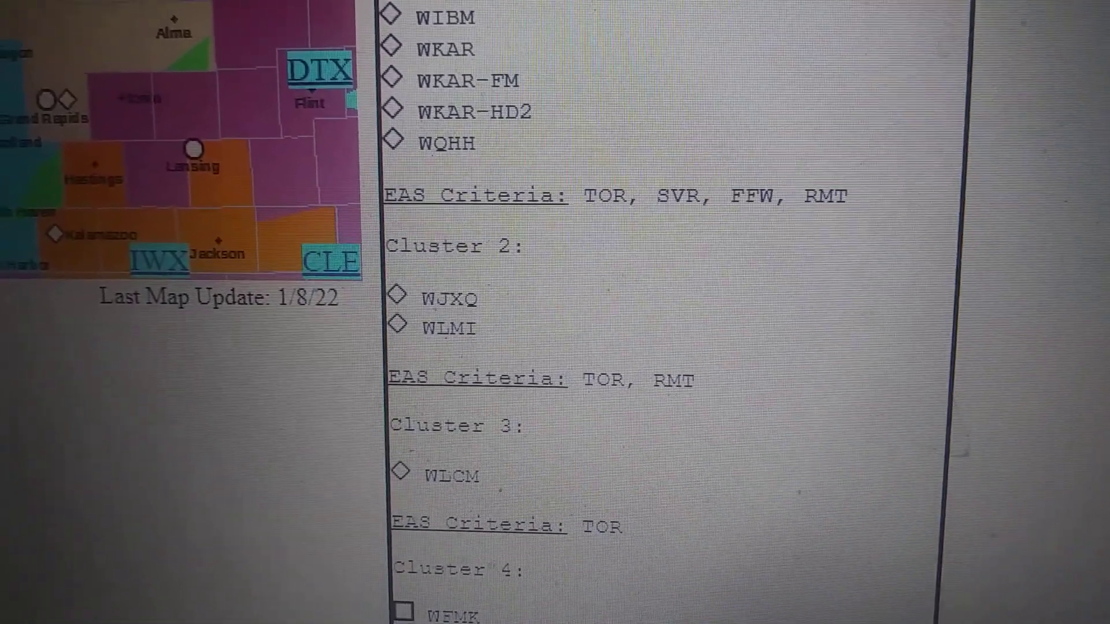
{"action": "scroll", "scroll_direction": "down", "scroll_amount": 3}
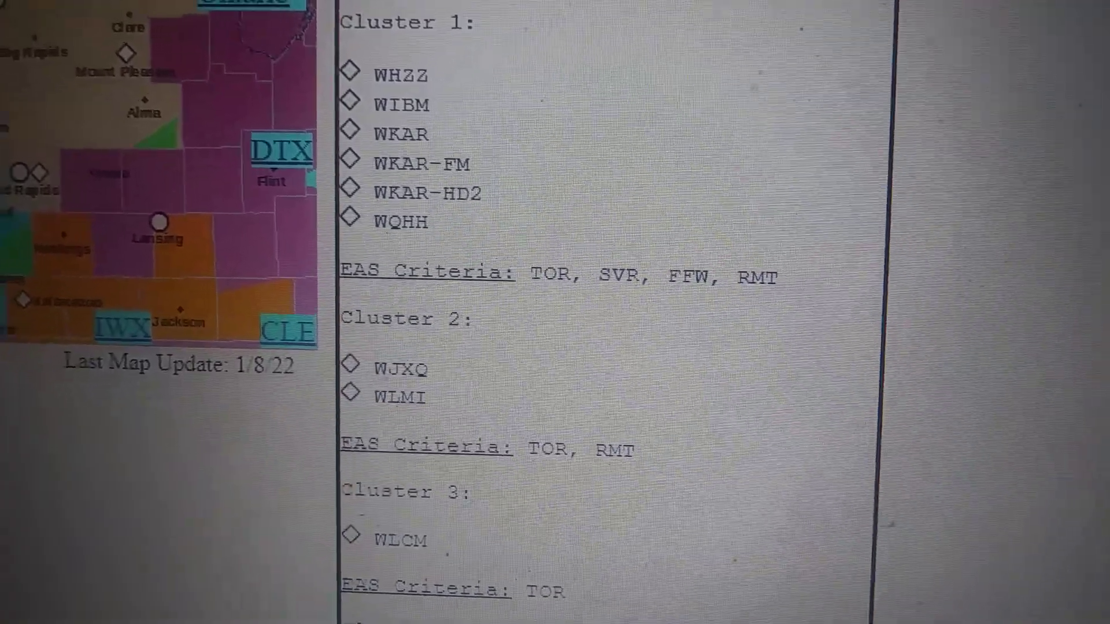
{"action": "scroll", "scroll_direction": "down", "scroll_amount": 3}
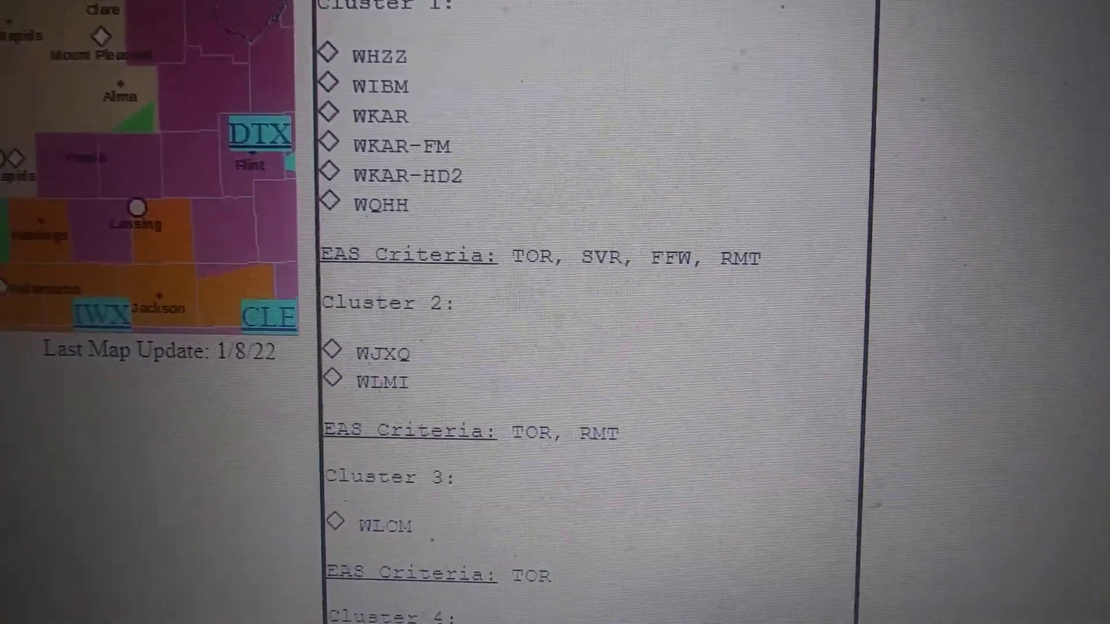